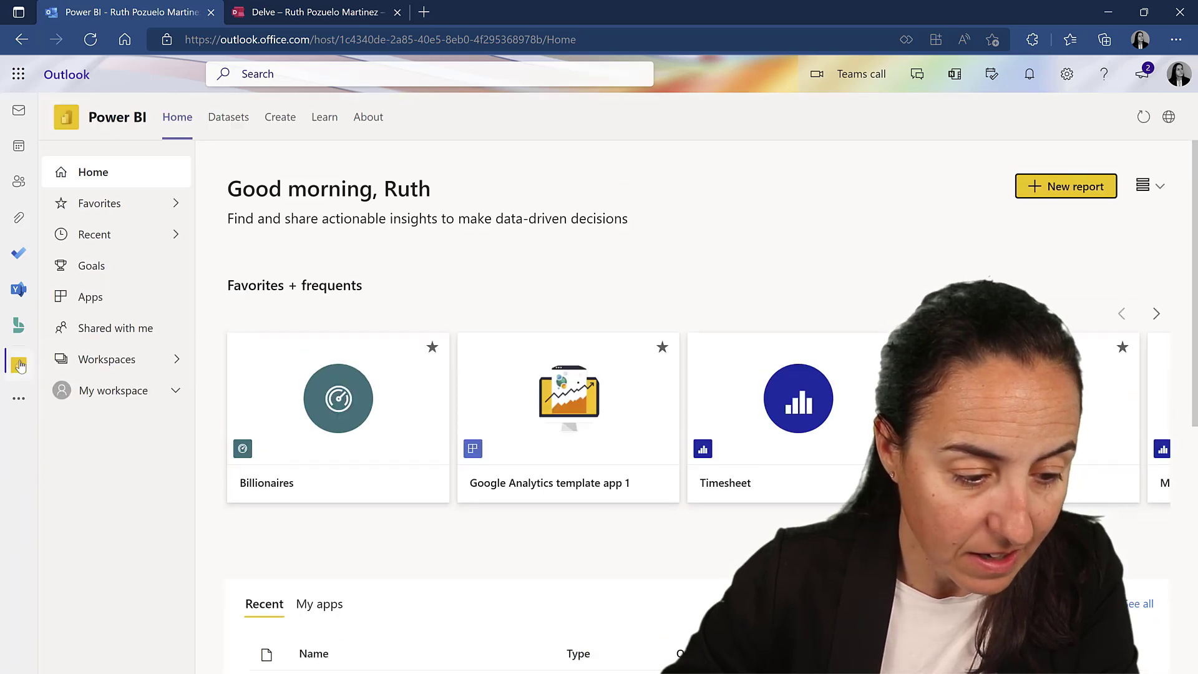
pyautogui.moveTo(104, 482)
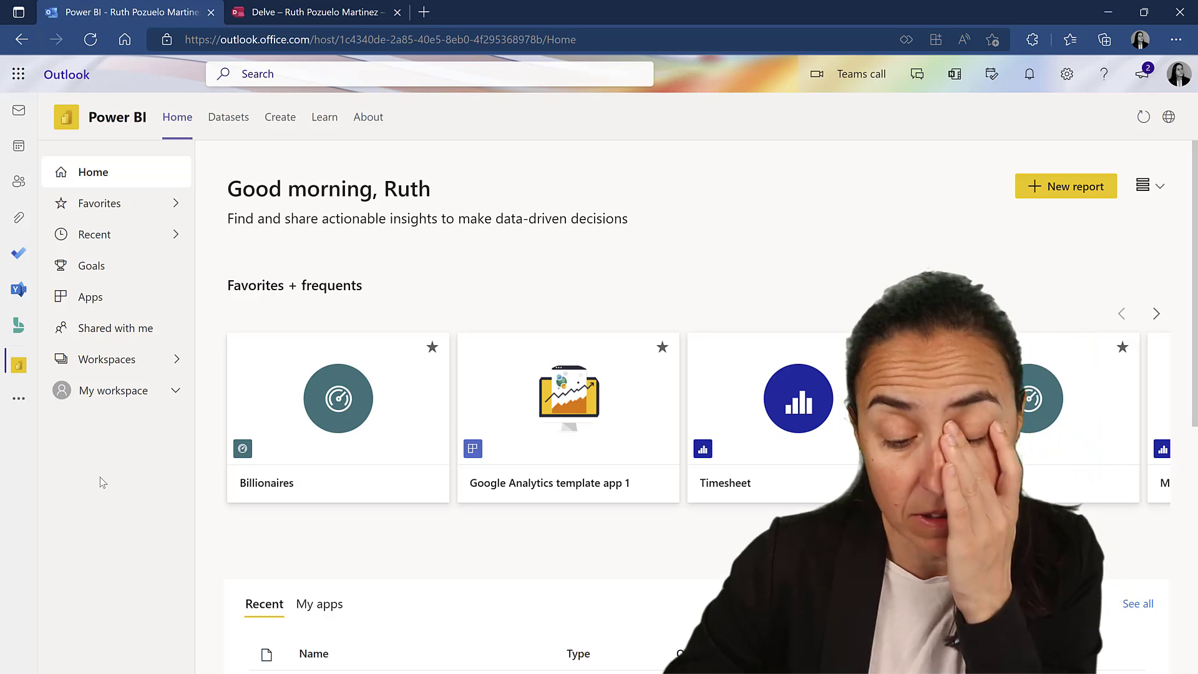
# Open the 'Freedom in the world' report from Power BI's Recent list
pyautogui.scroll(-3)
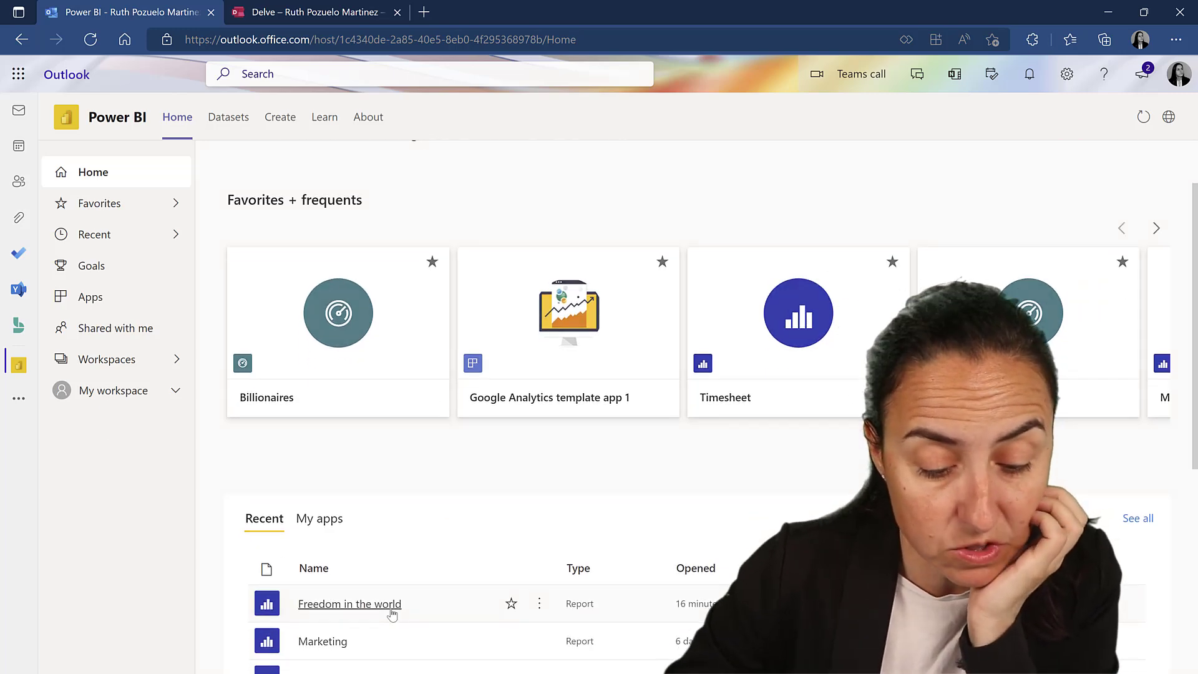
pyautogui.click(348, 604)
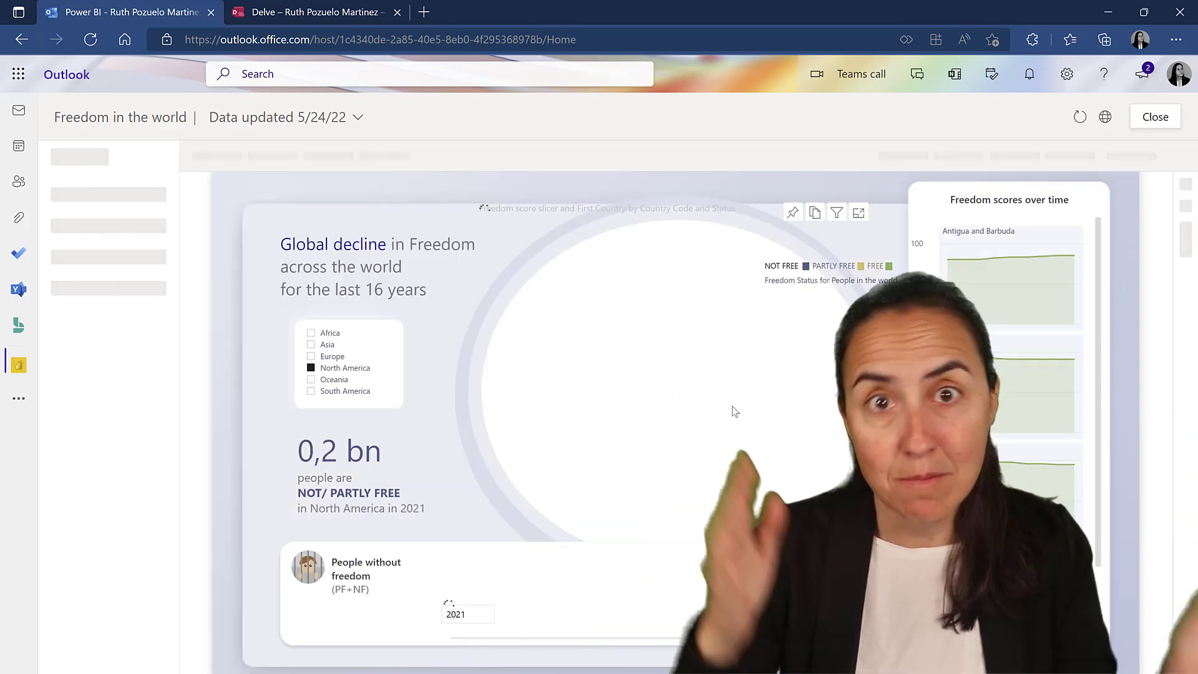
# Close the report and return to Mail with the draft email open
pyautogui.click(311, 345)
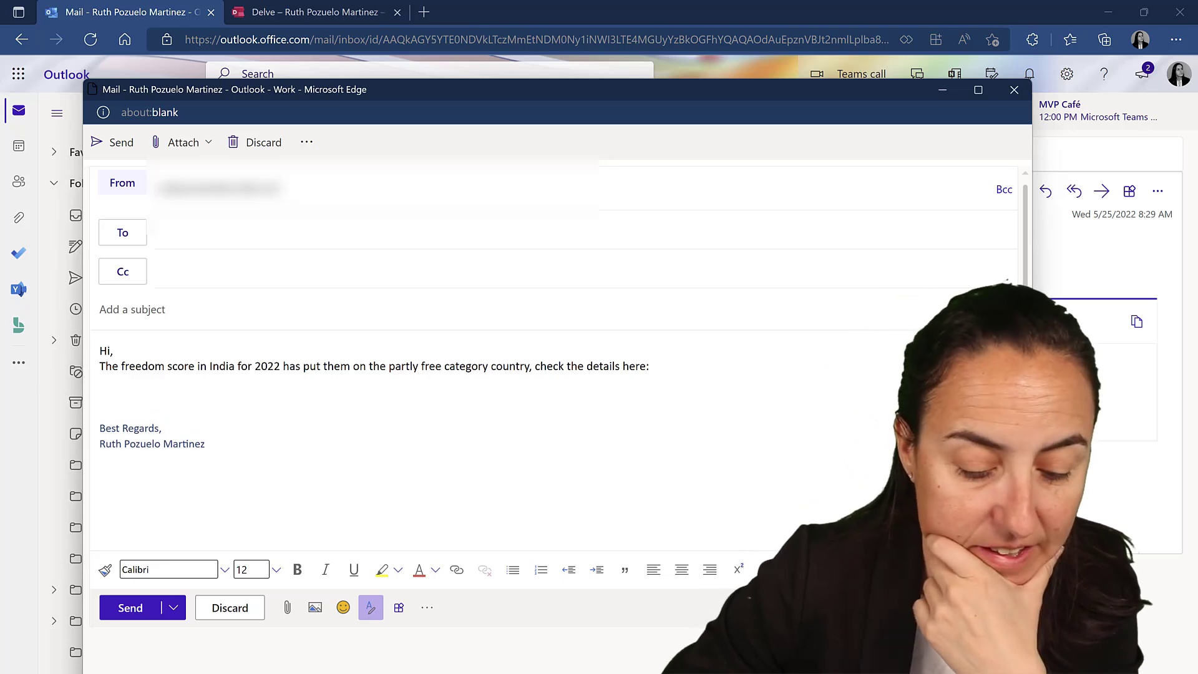
# Insert a Power BI card for 'Freedom in the world' via Apps, searching 'freed'
pyautogui.click(398, 607)
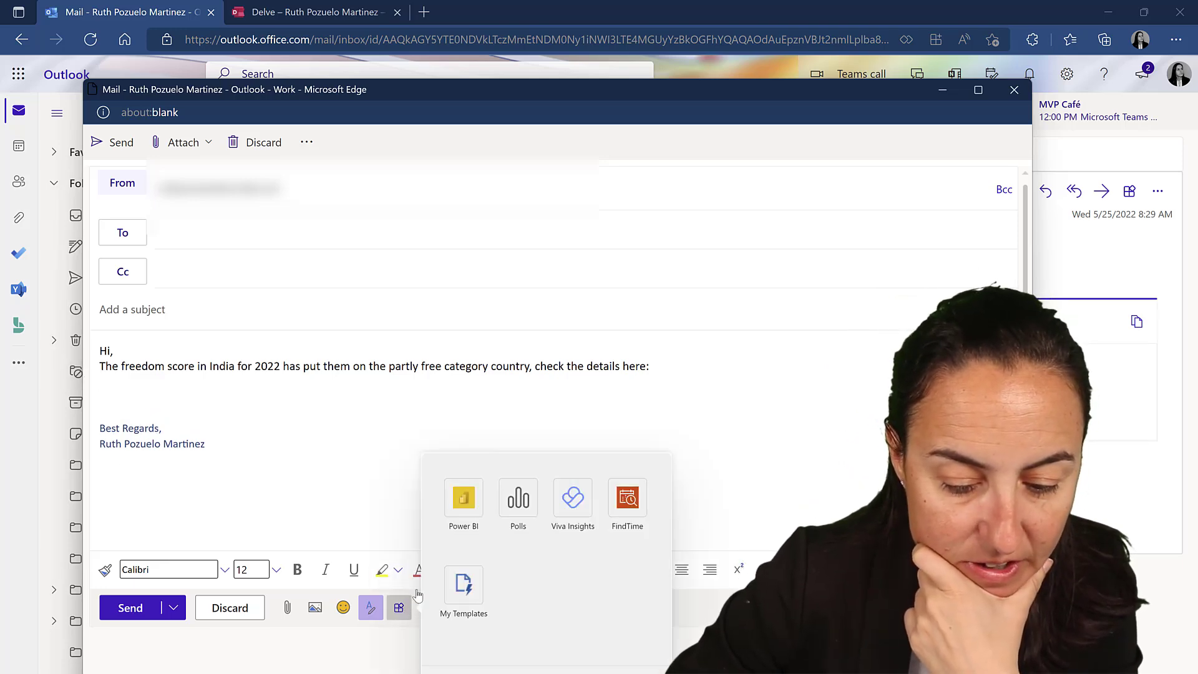
pyautogui.click(463, 500)
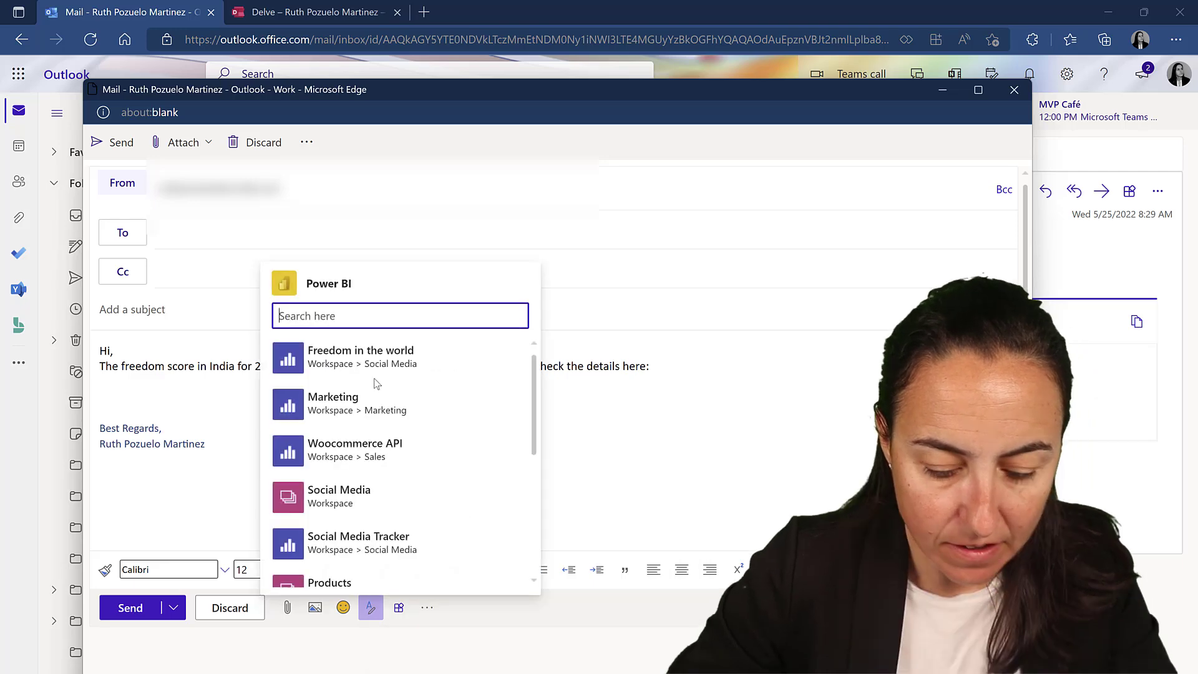
pyautogui.write('freed')
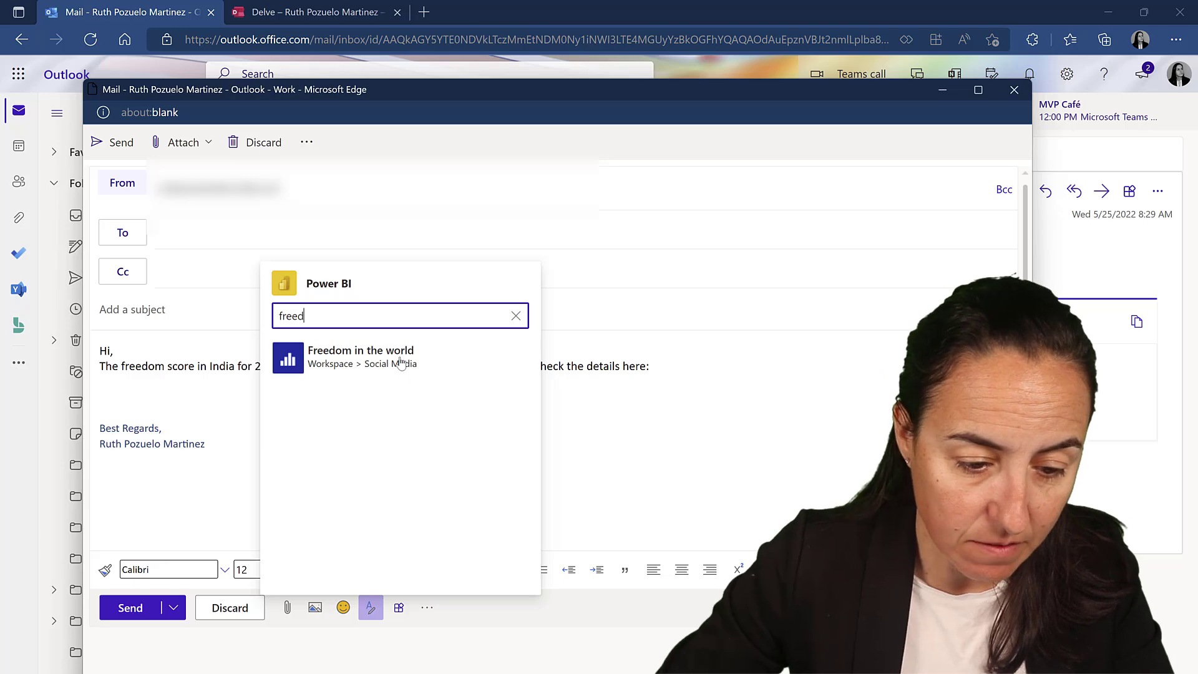
pyautogui.click(361, 355)
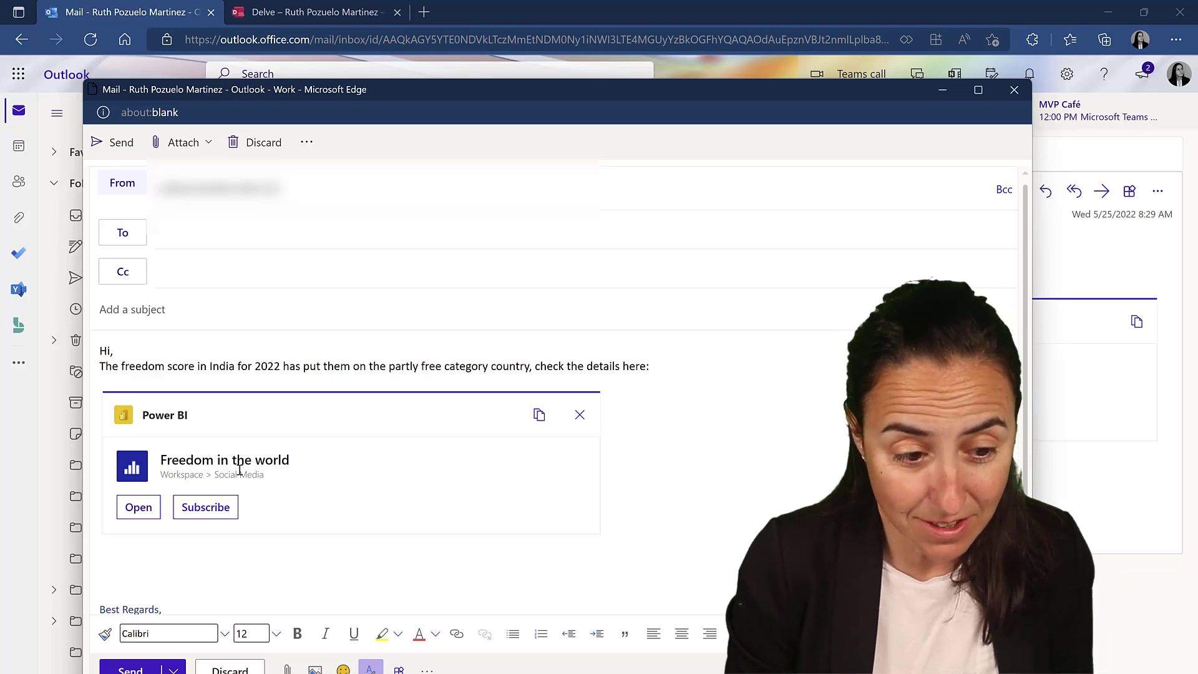
# Start a slash command '/Ruth' on a new line below the Power BI card
pyautogui.write('/R')
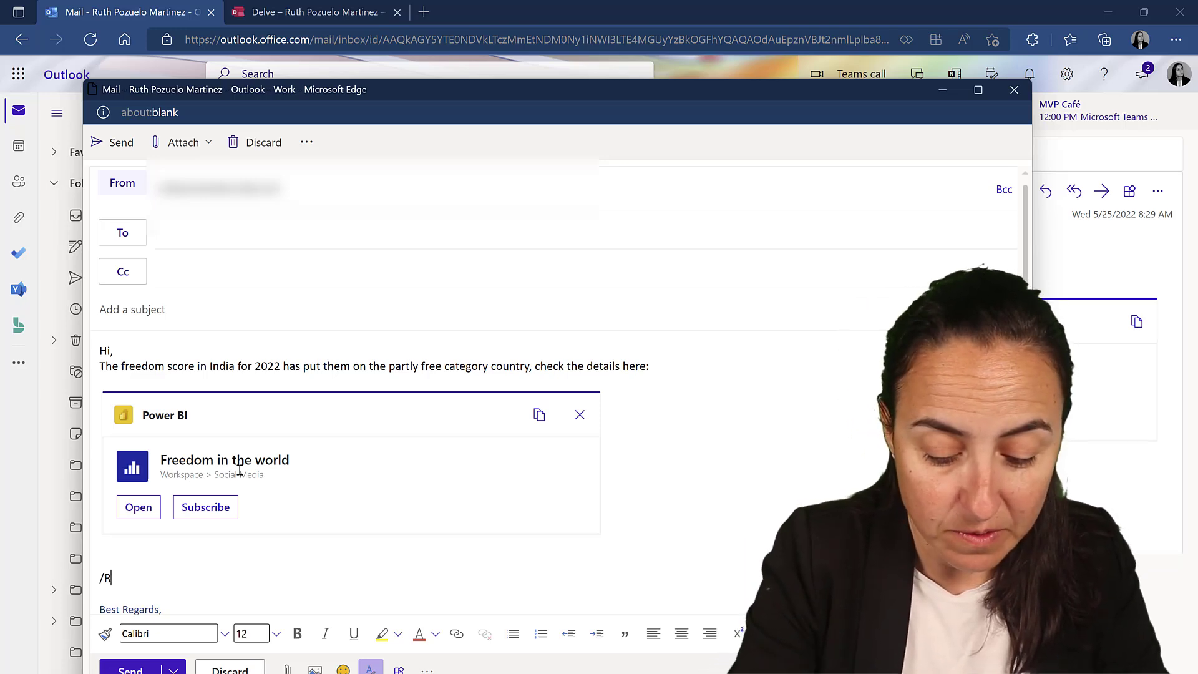
pyautogui.write('uth')
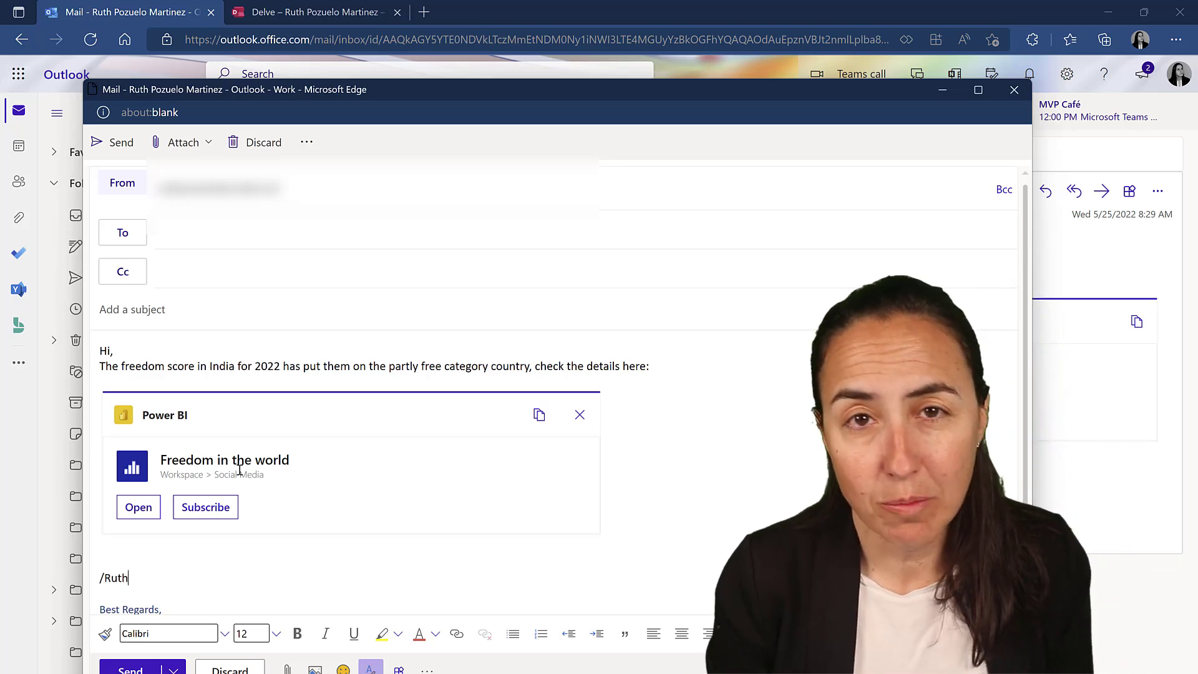